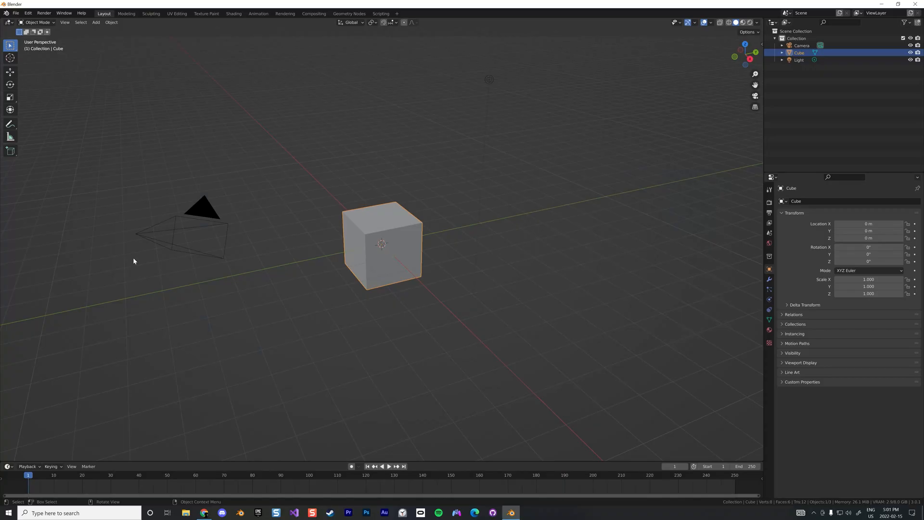
mouse_move(402, 246)
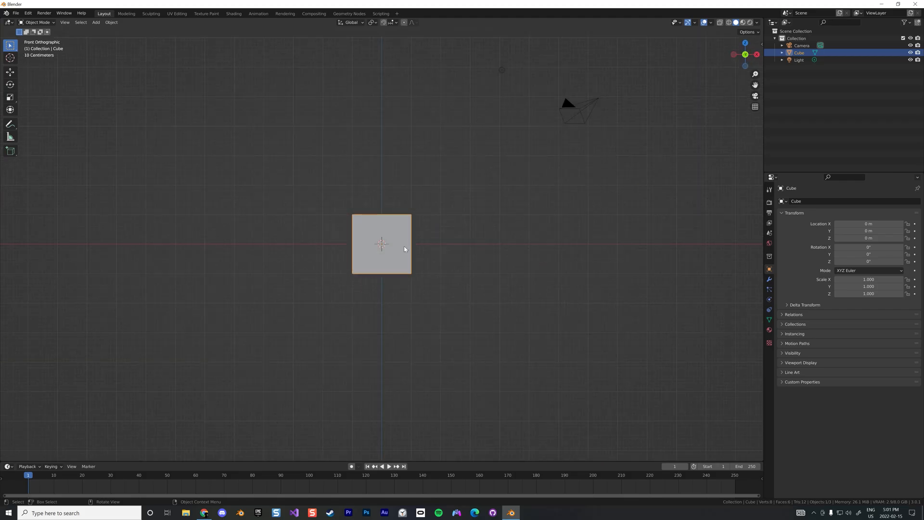
- Move the cube's geometry to begin shaping it into a tall column
key(g)
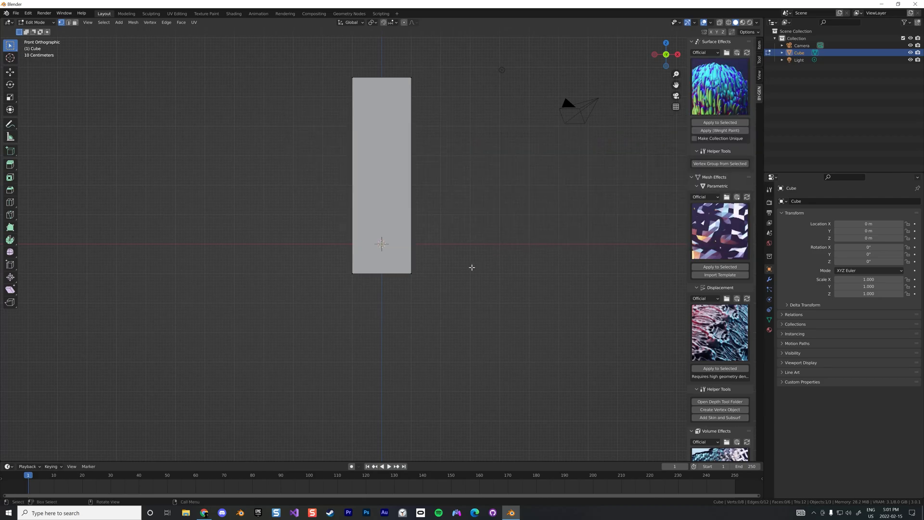
mouse_move(369, 154)
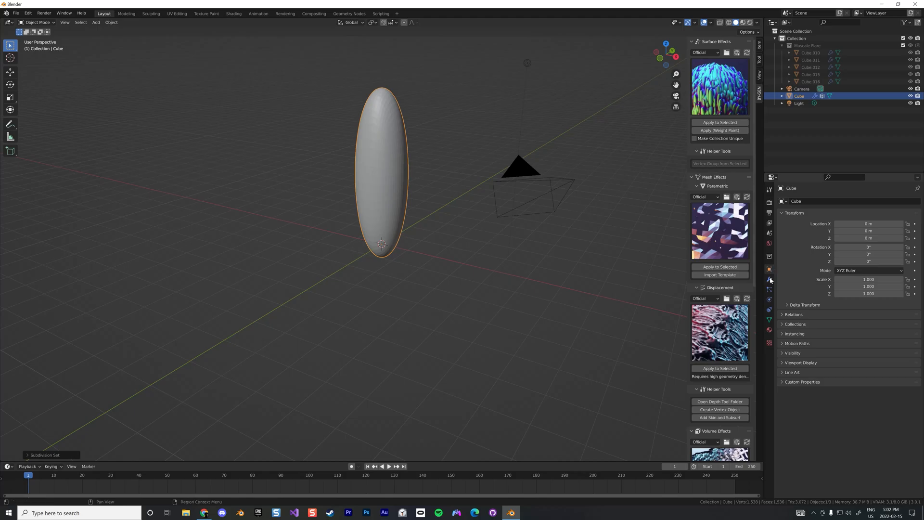
- Paint flare weights on the column and switch to the Geometry Nodes workspace
click(768, 279)
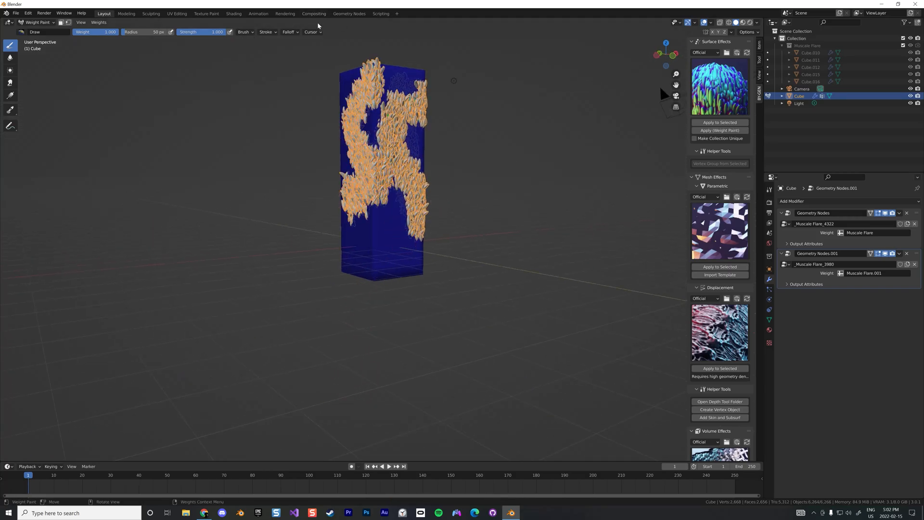
click(349, 13)
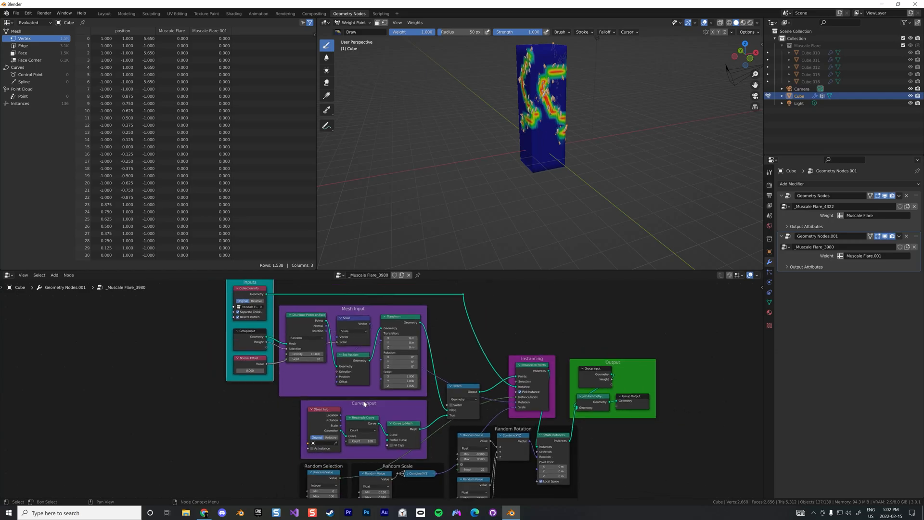
- Scroll the node editor toward the Instancing and Output frames
scroll(up, 3)
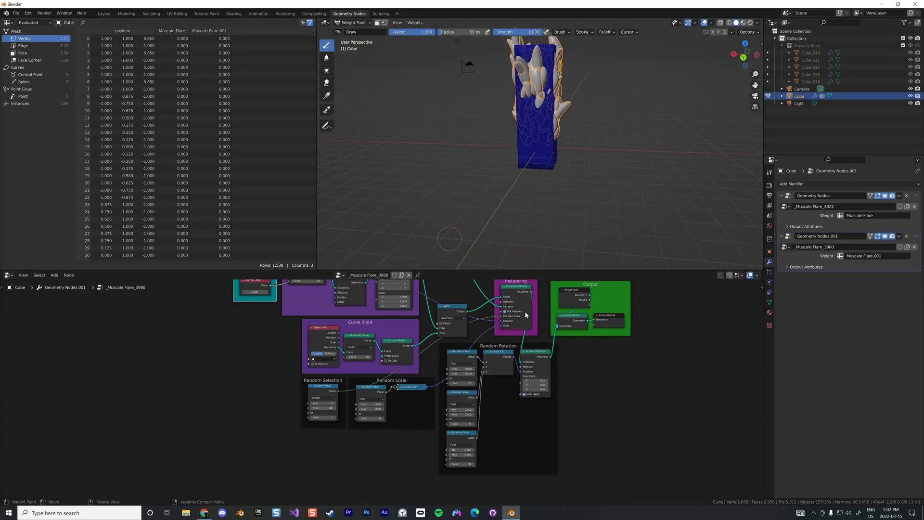
mouse_move(606, 328)
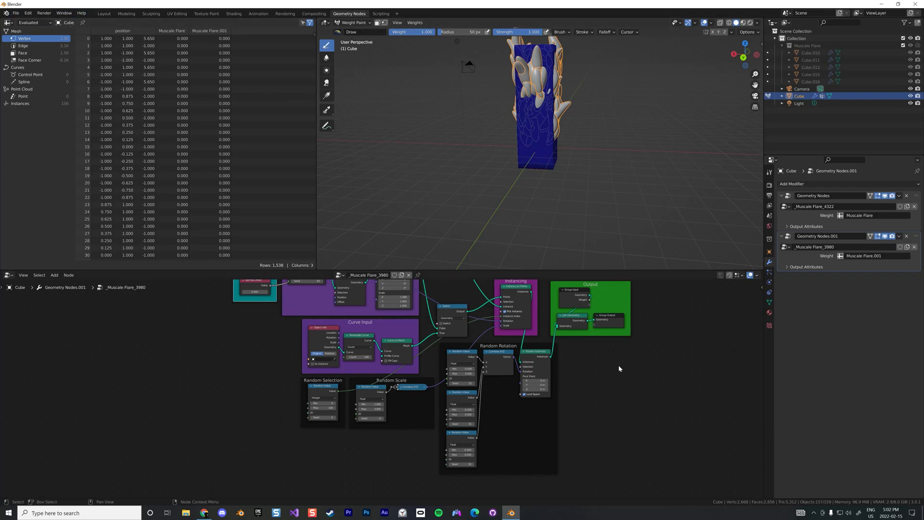
- Add a Realize Instances node before Group Output, then return to Object Mode
click(619, 372)
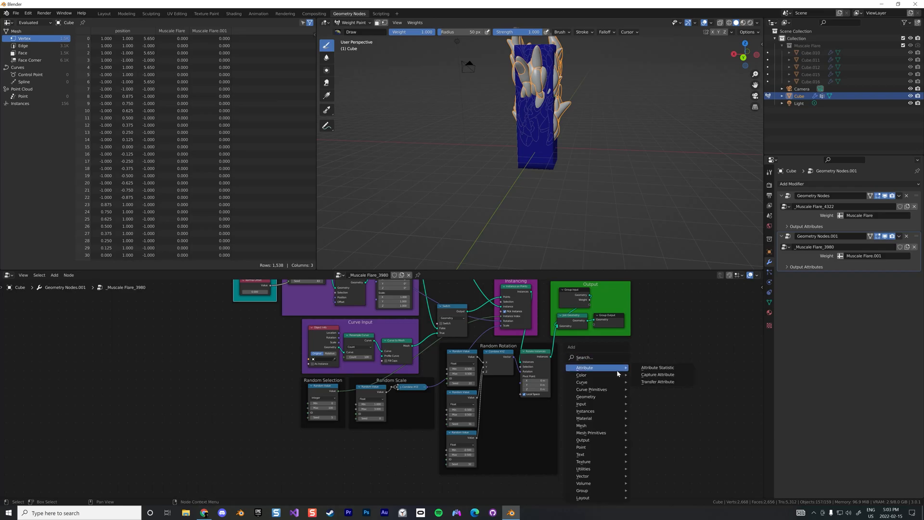
text(r)
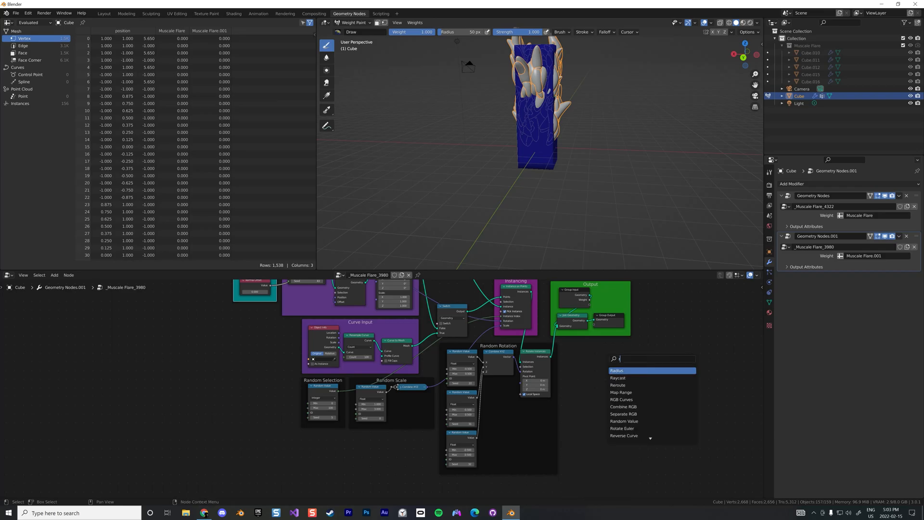
click(618, 370)
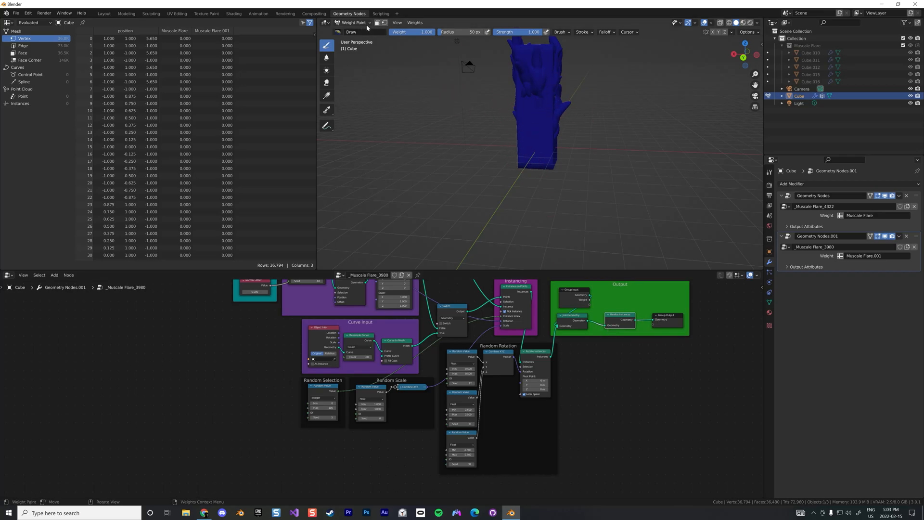
click(353, 22)
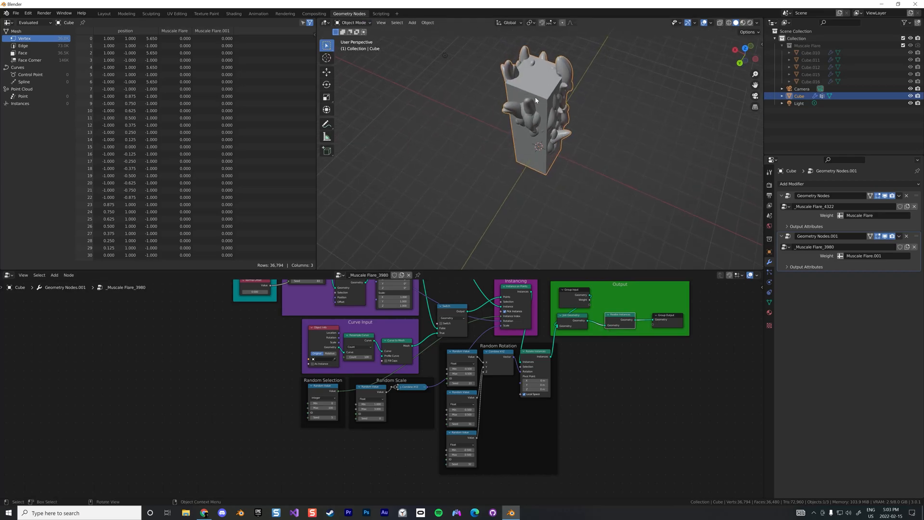
- In the Layout workspace, convert the flared column to a mesh, baking in both effects
click(103, 14)
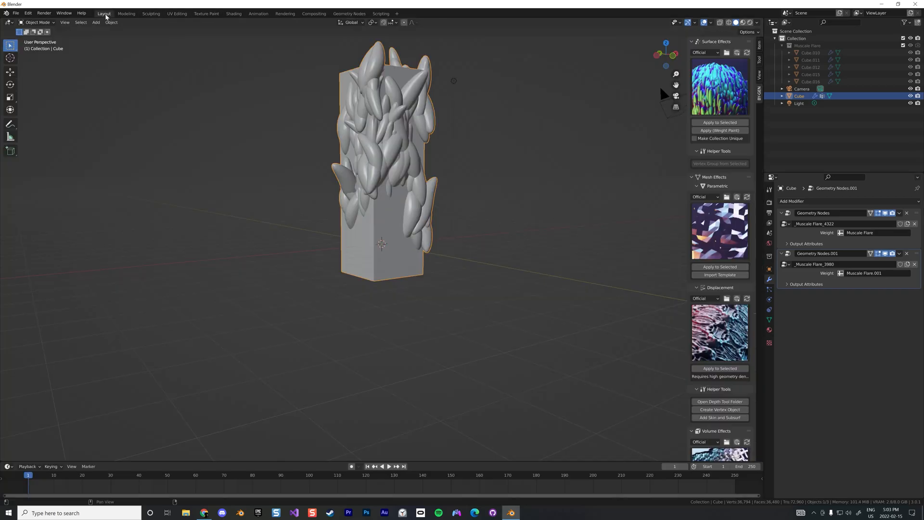
right_click(393, 229)
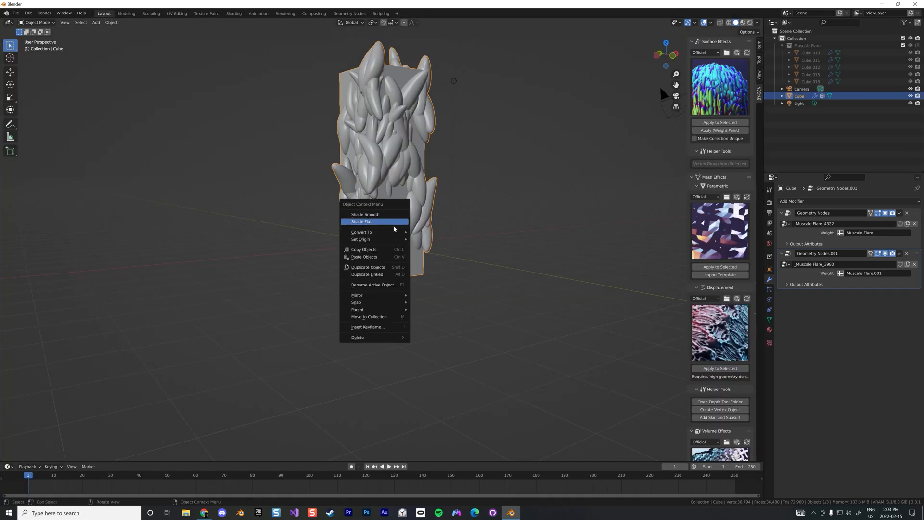
click(361, 232)
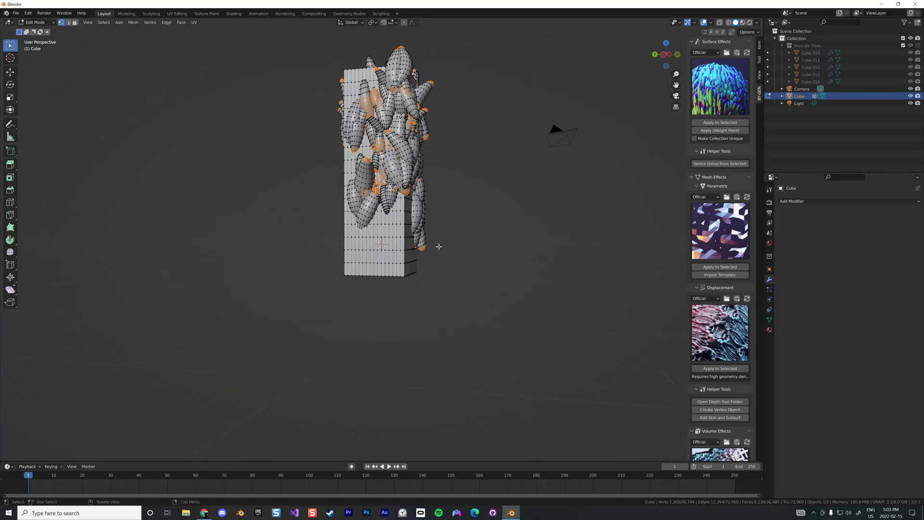
key(Tab)
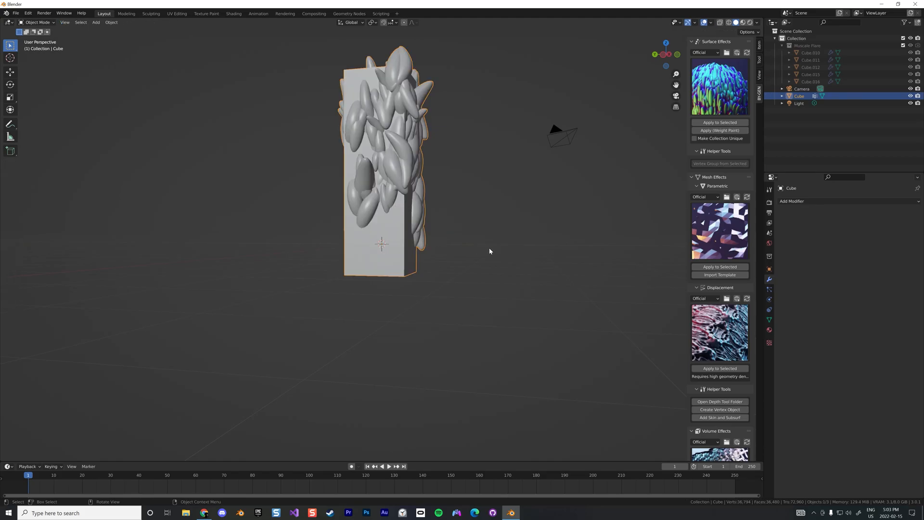
- Add a Decimate modifier at ratio 0.1 and apply it permanently to the column
click(791, 201)
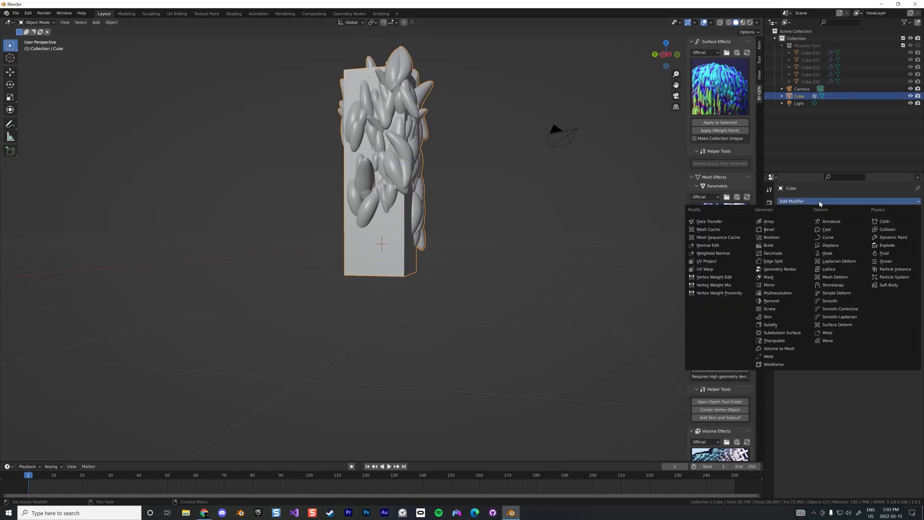
click(773, 253)
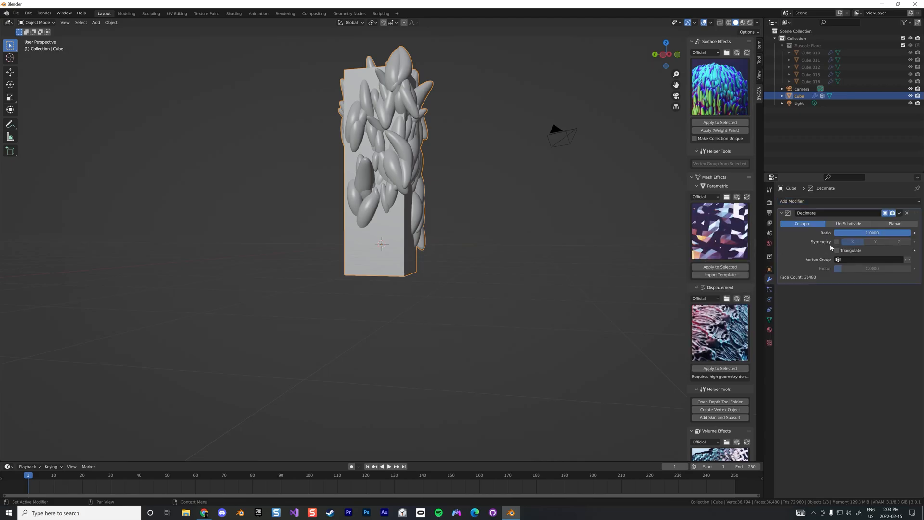
mouse_move(872, 232)
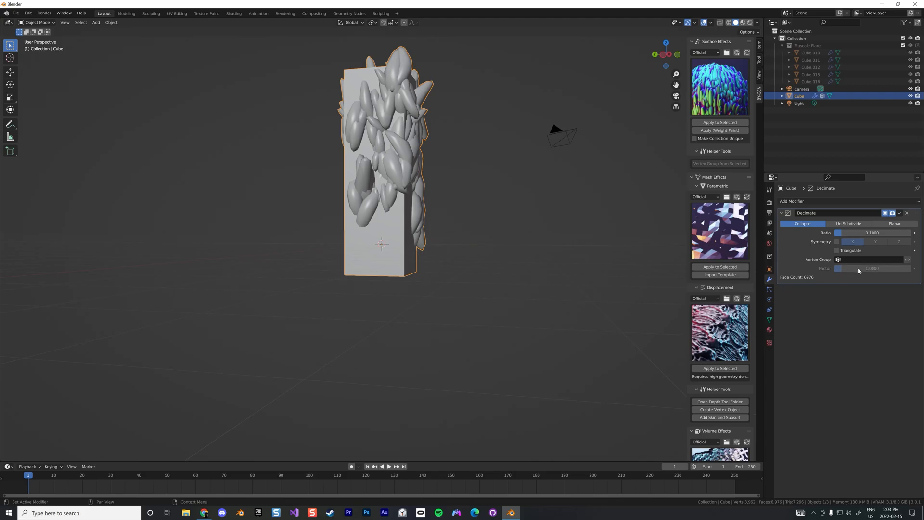
click(871, 232)
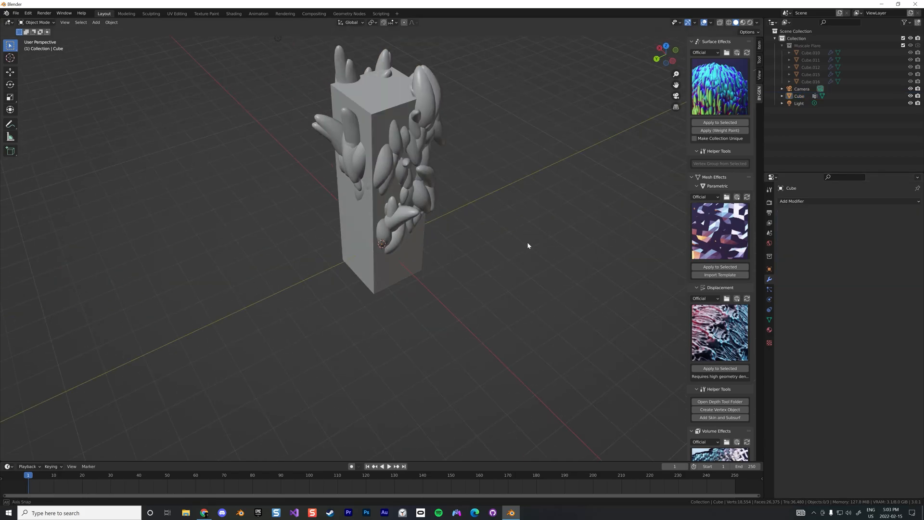
click(364, 128)
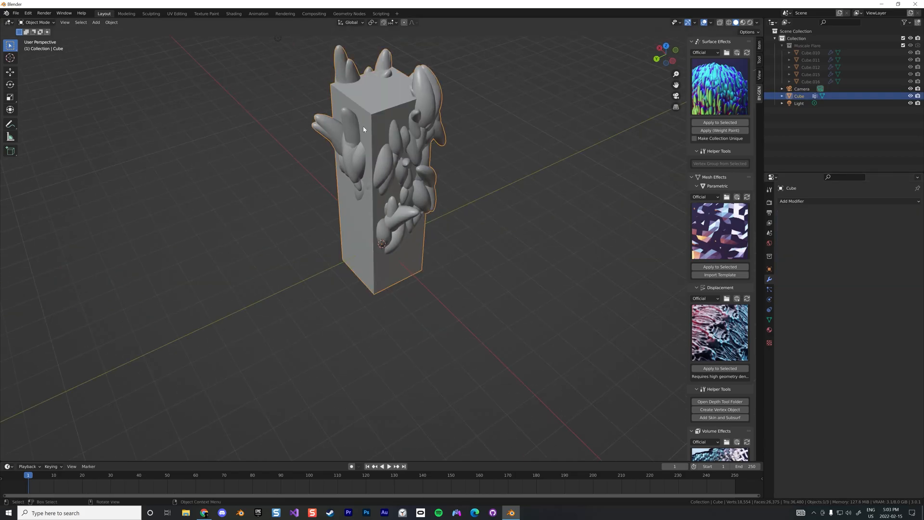